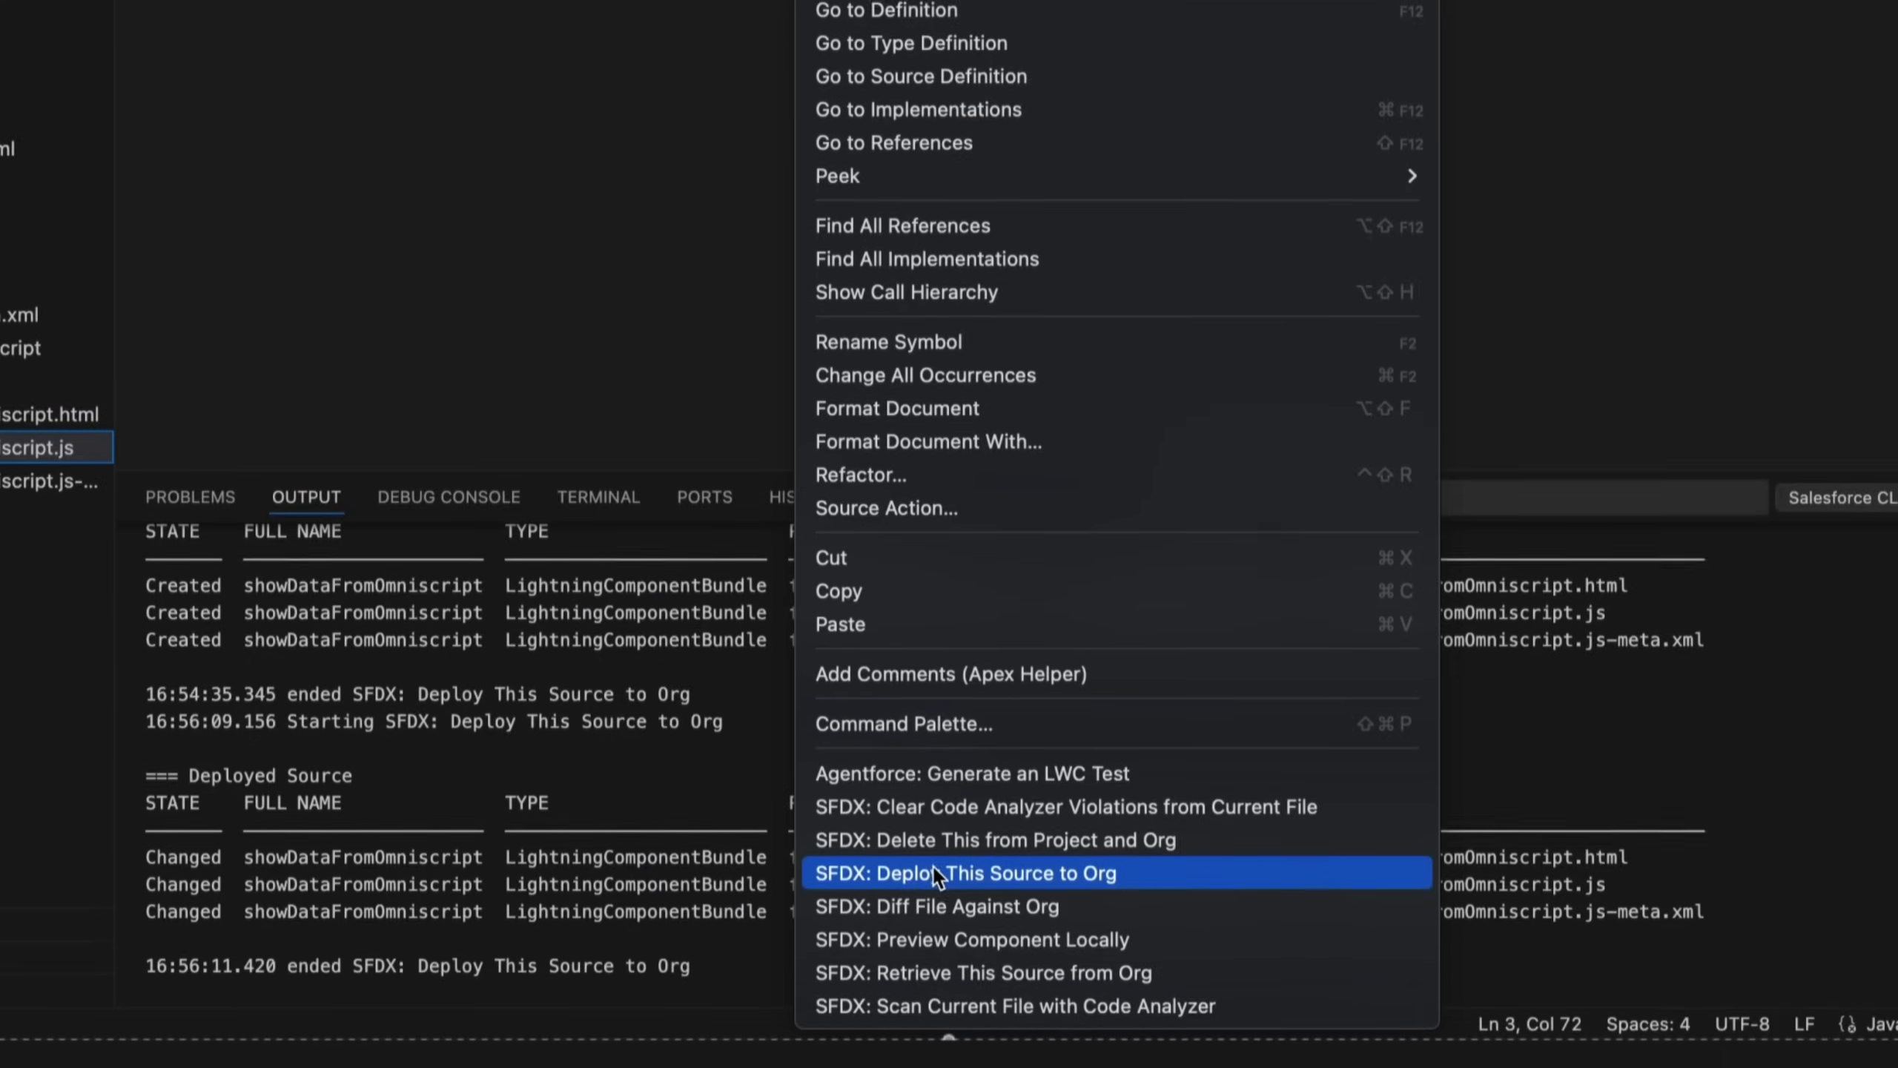
Deploy the showDataFromOmniscript component source to the org via SFDX: Deploy This Source to Org.
left_click(964, 873)
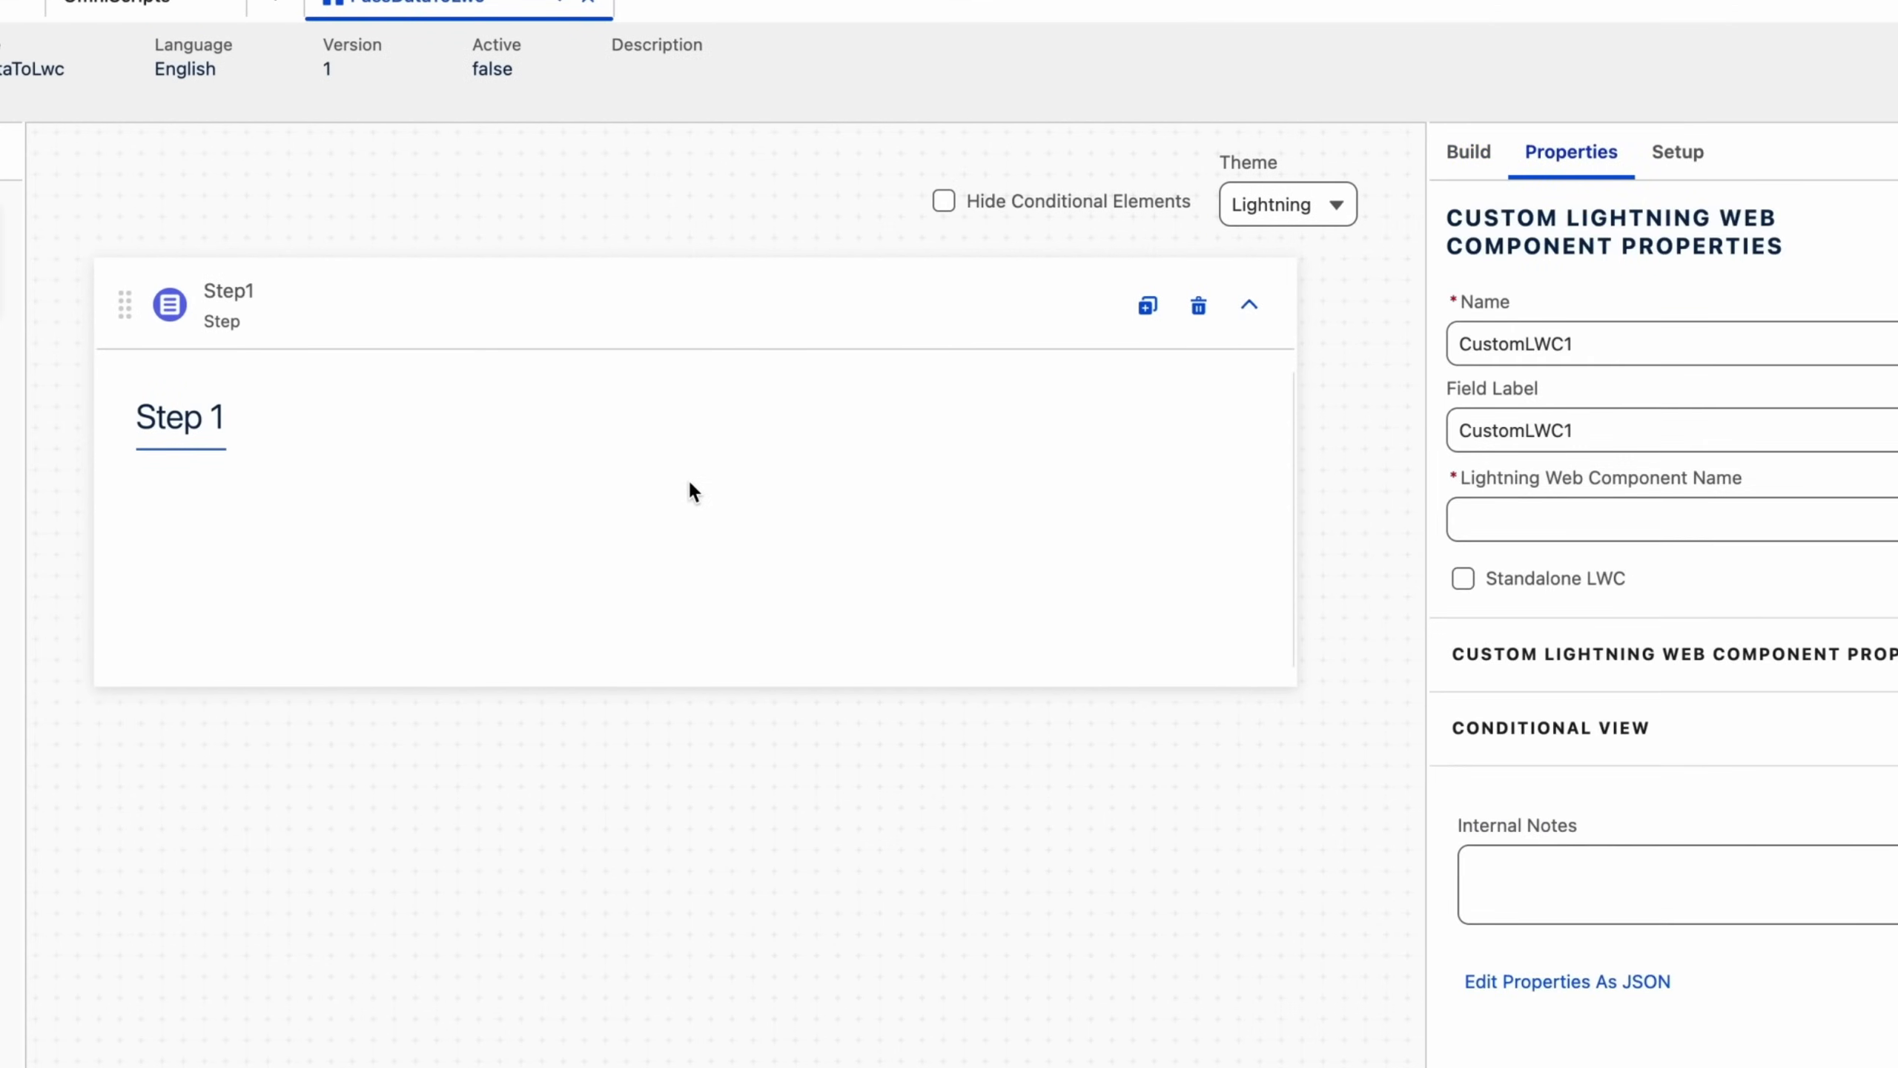
Enter 'show' in CustomLWC1's Lightning Web Component Name field to pick showDataFromOmniscript.
left_click(1663, 517)
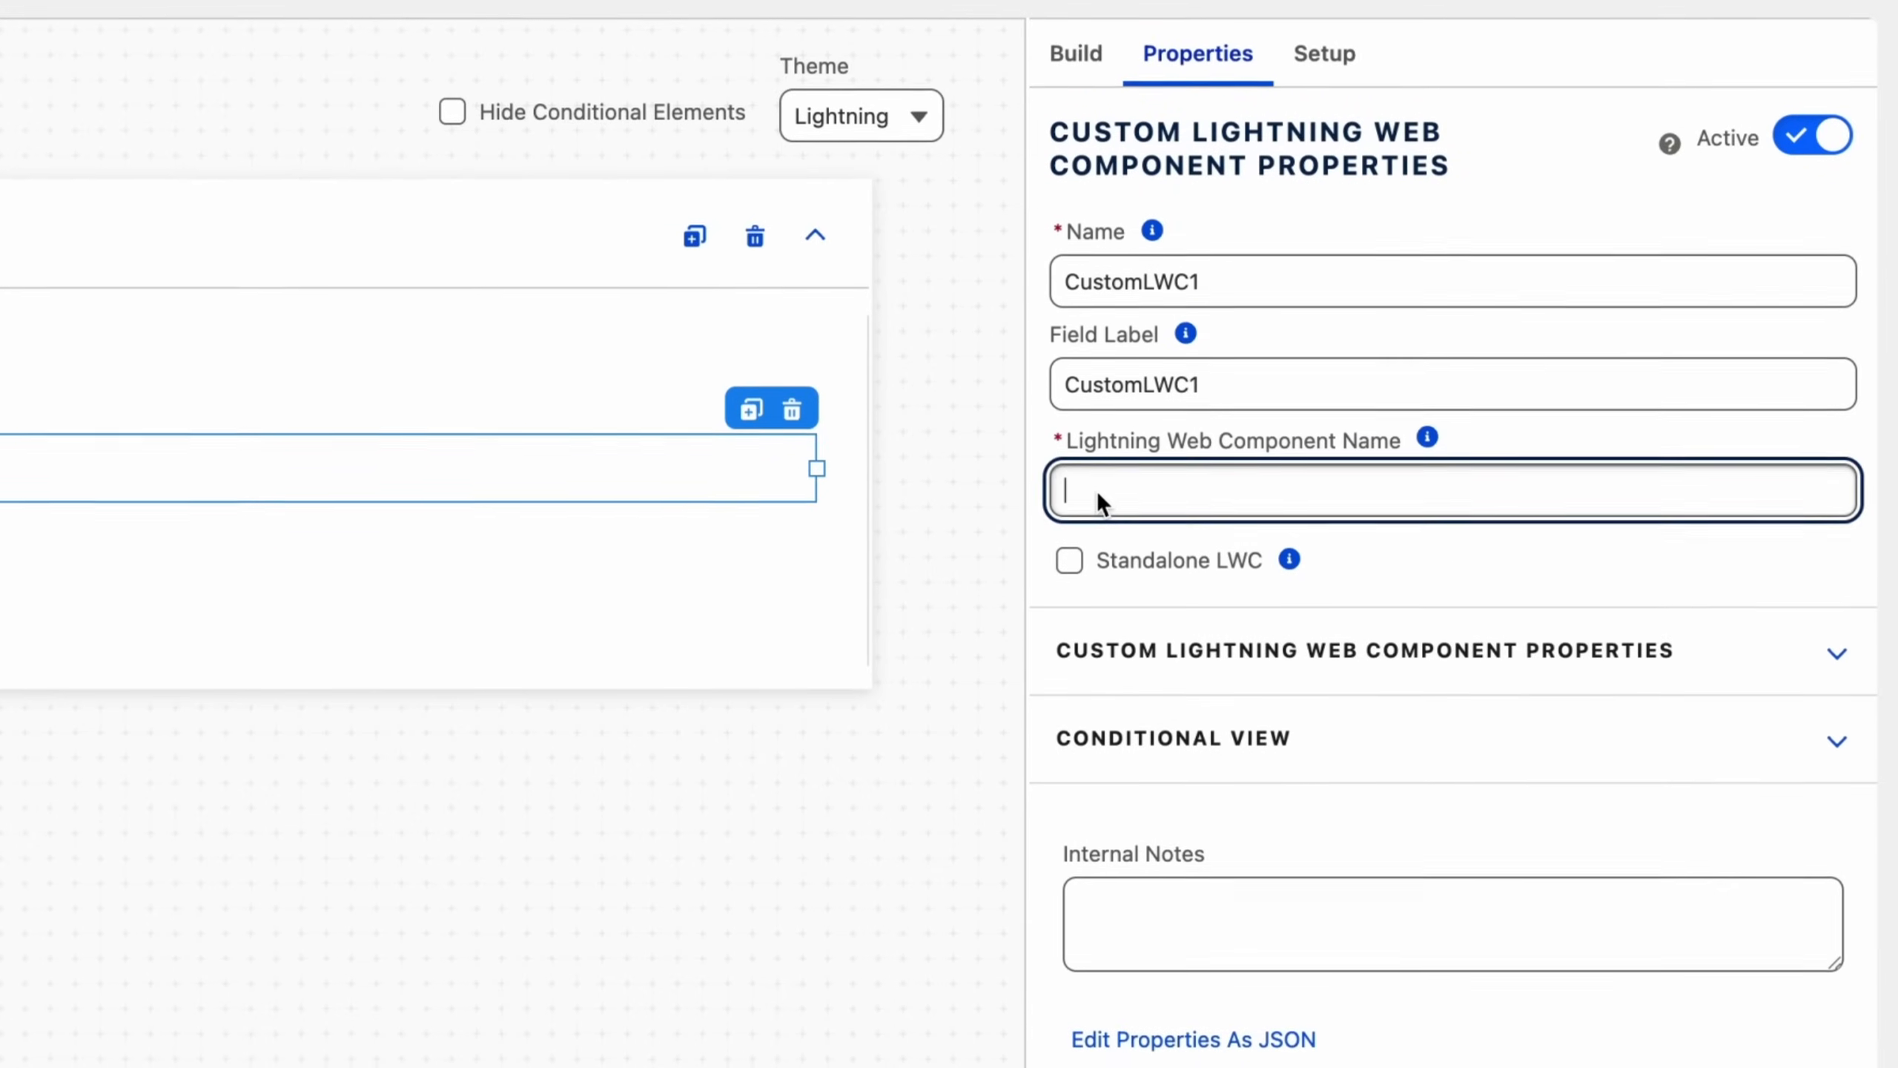
type("show")
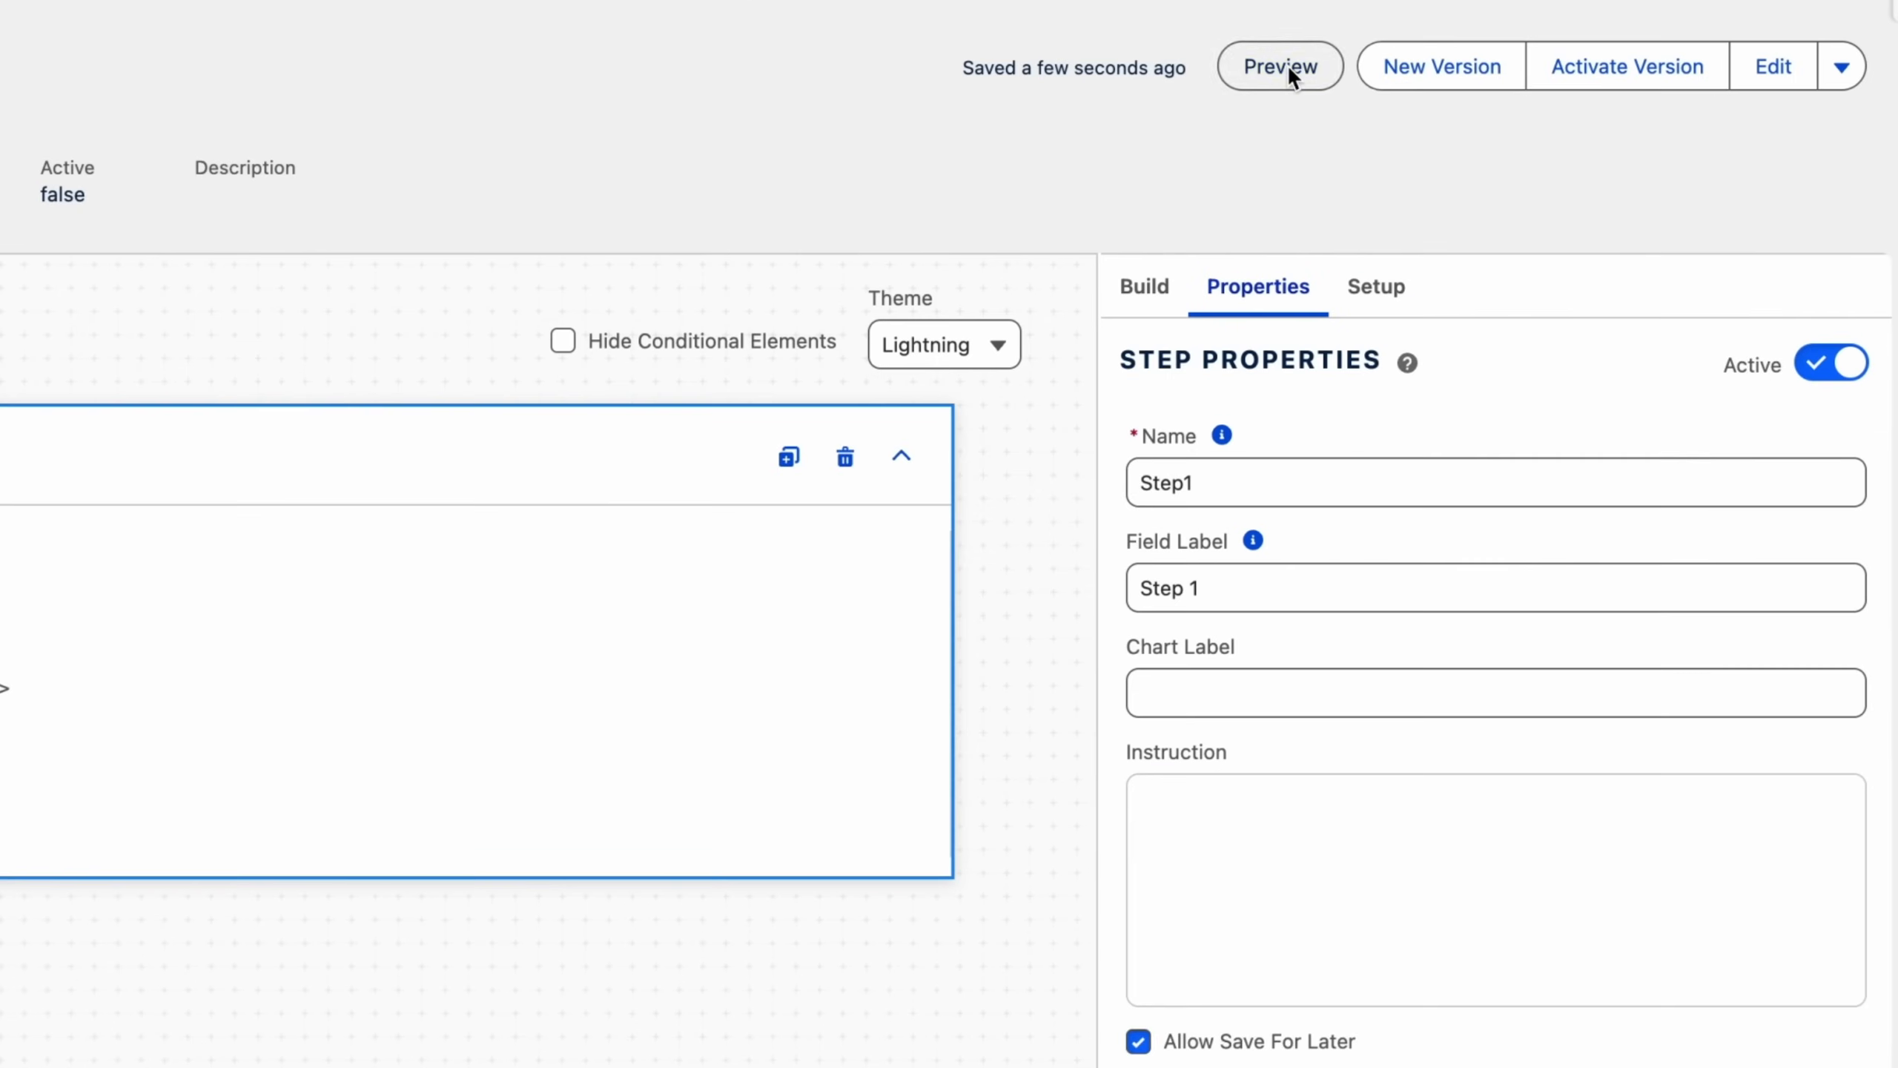
Preview the OmniScript's Data JSON, then return to Design mode to edit CustomLWC1.
left_click(1280, 65)
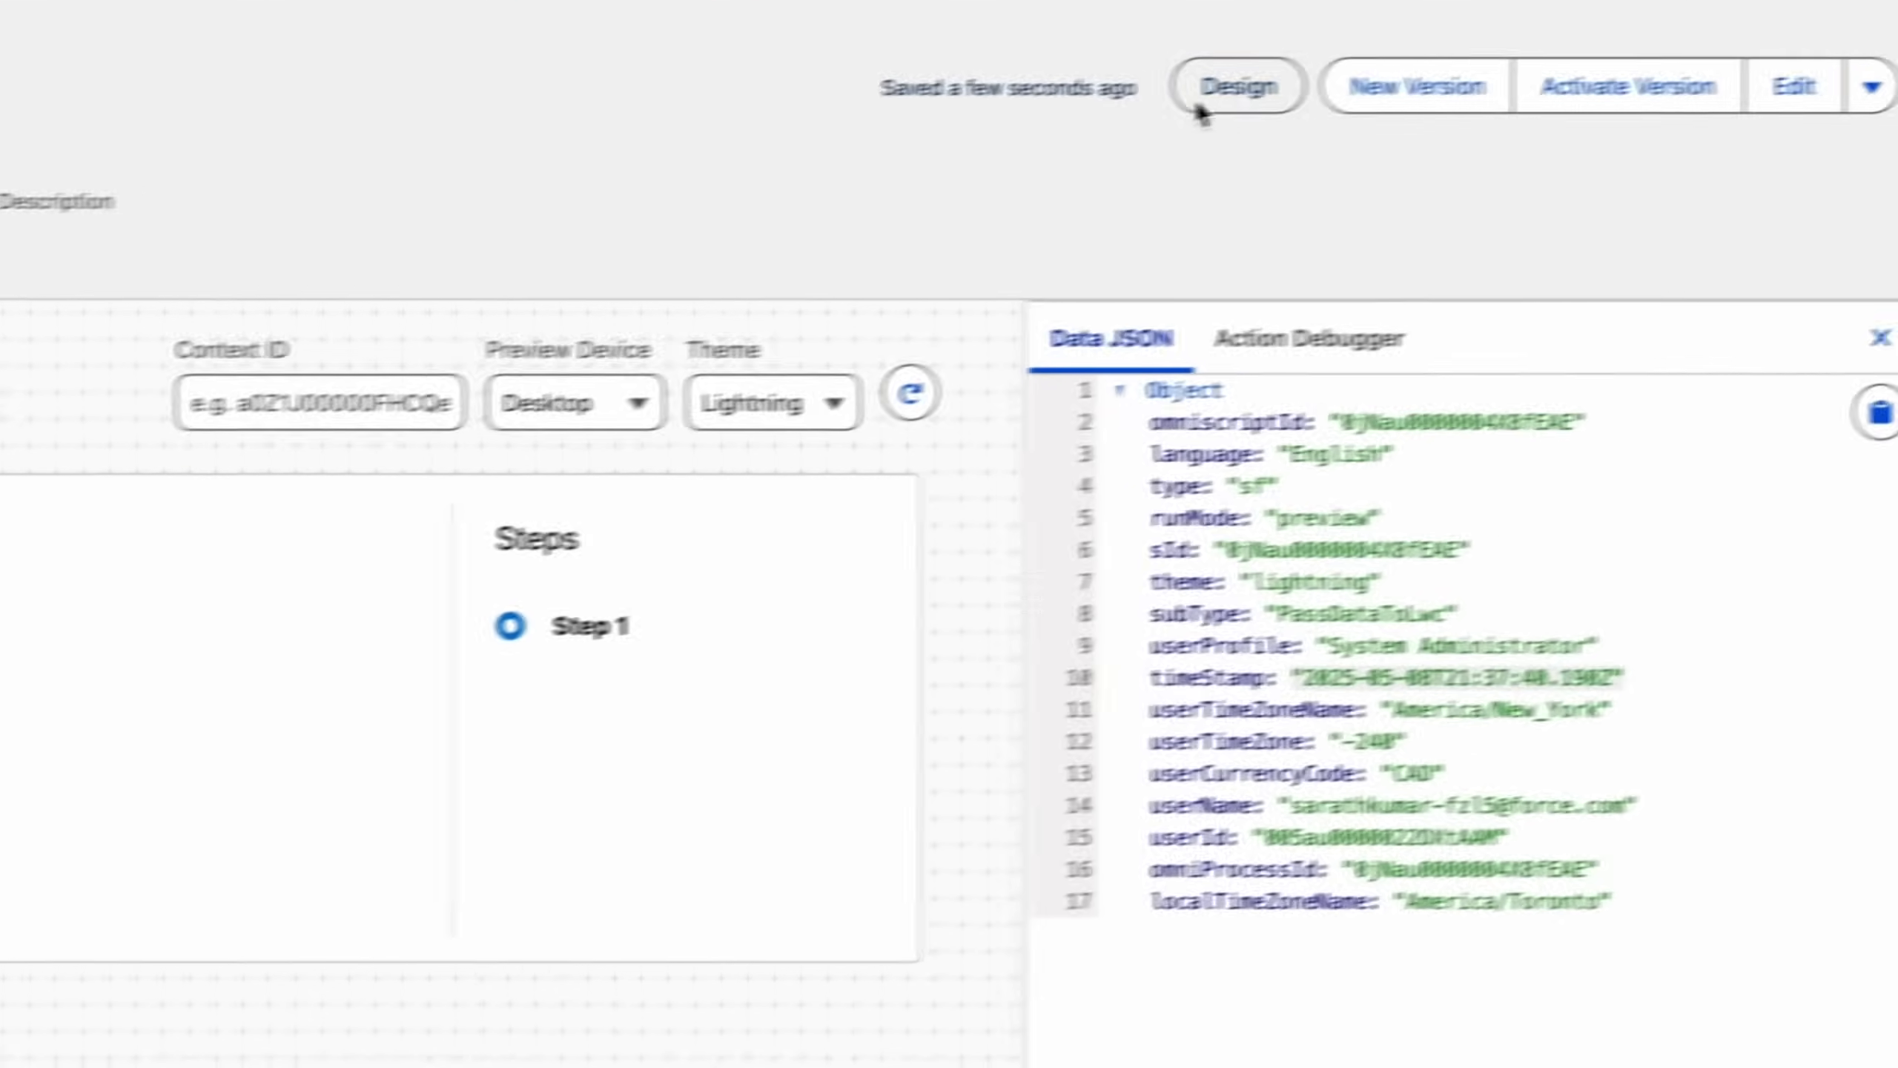
left_click(1235, 86)
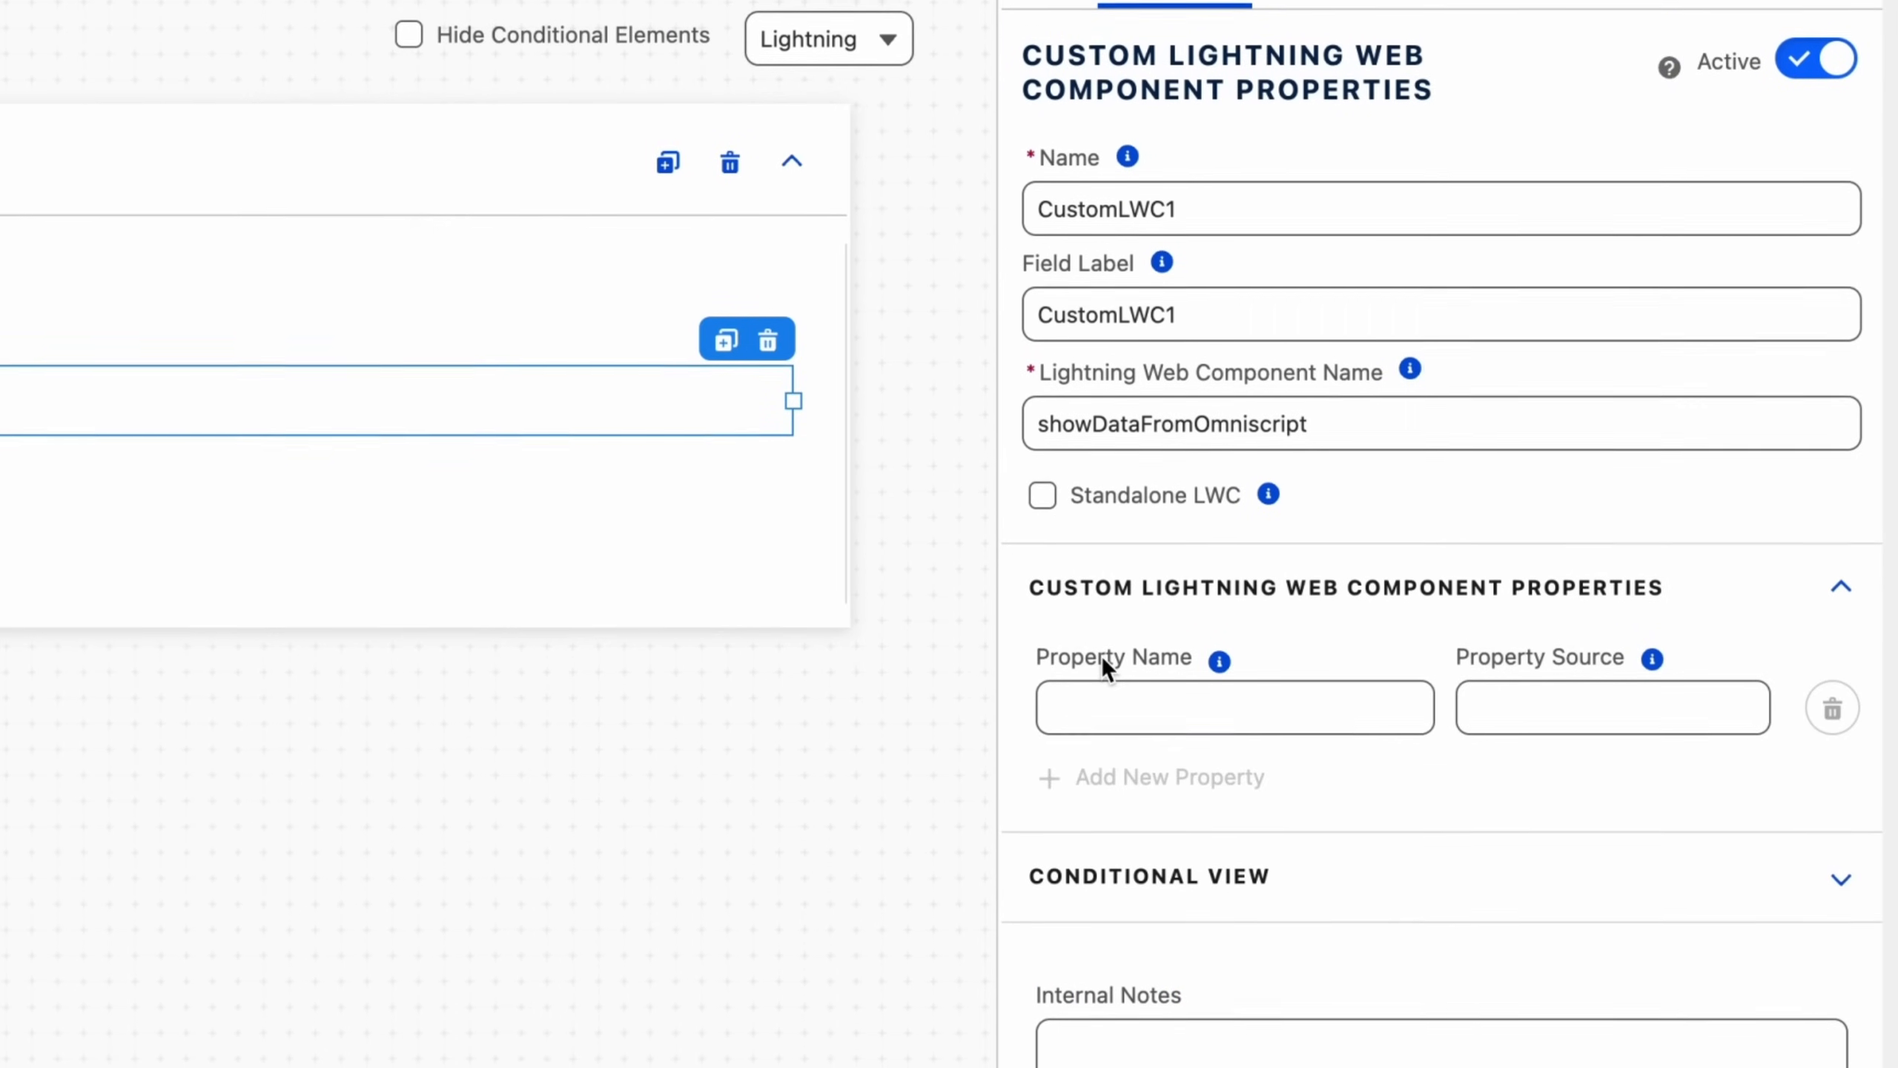
Add custom property colorName with Property Source %color% on CustomLWC1.
left_click(1233, 708)
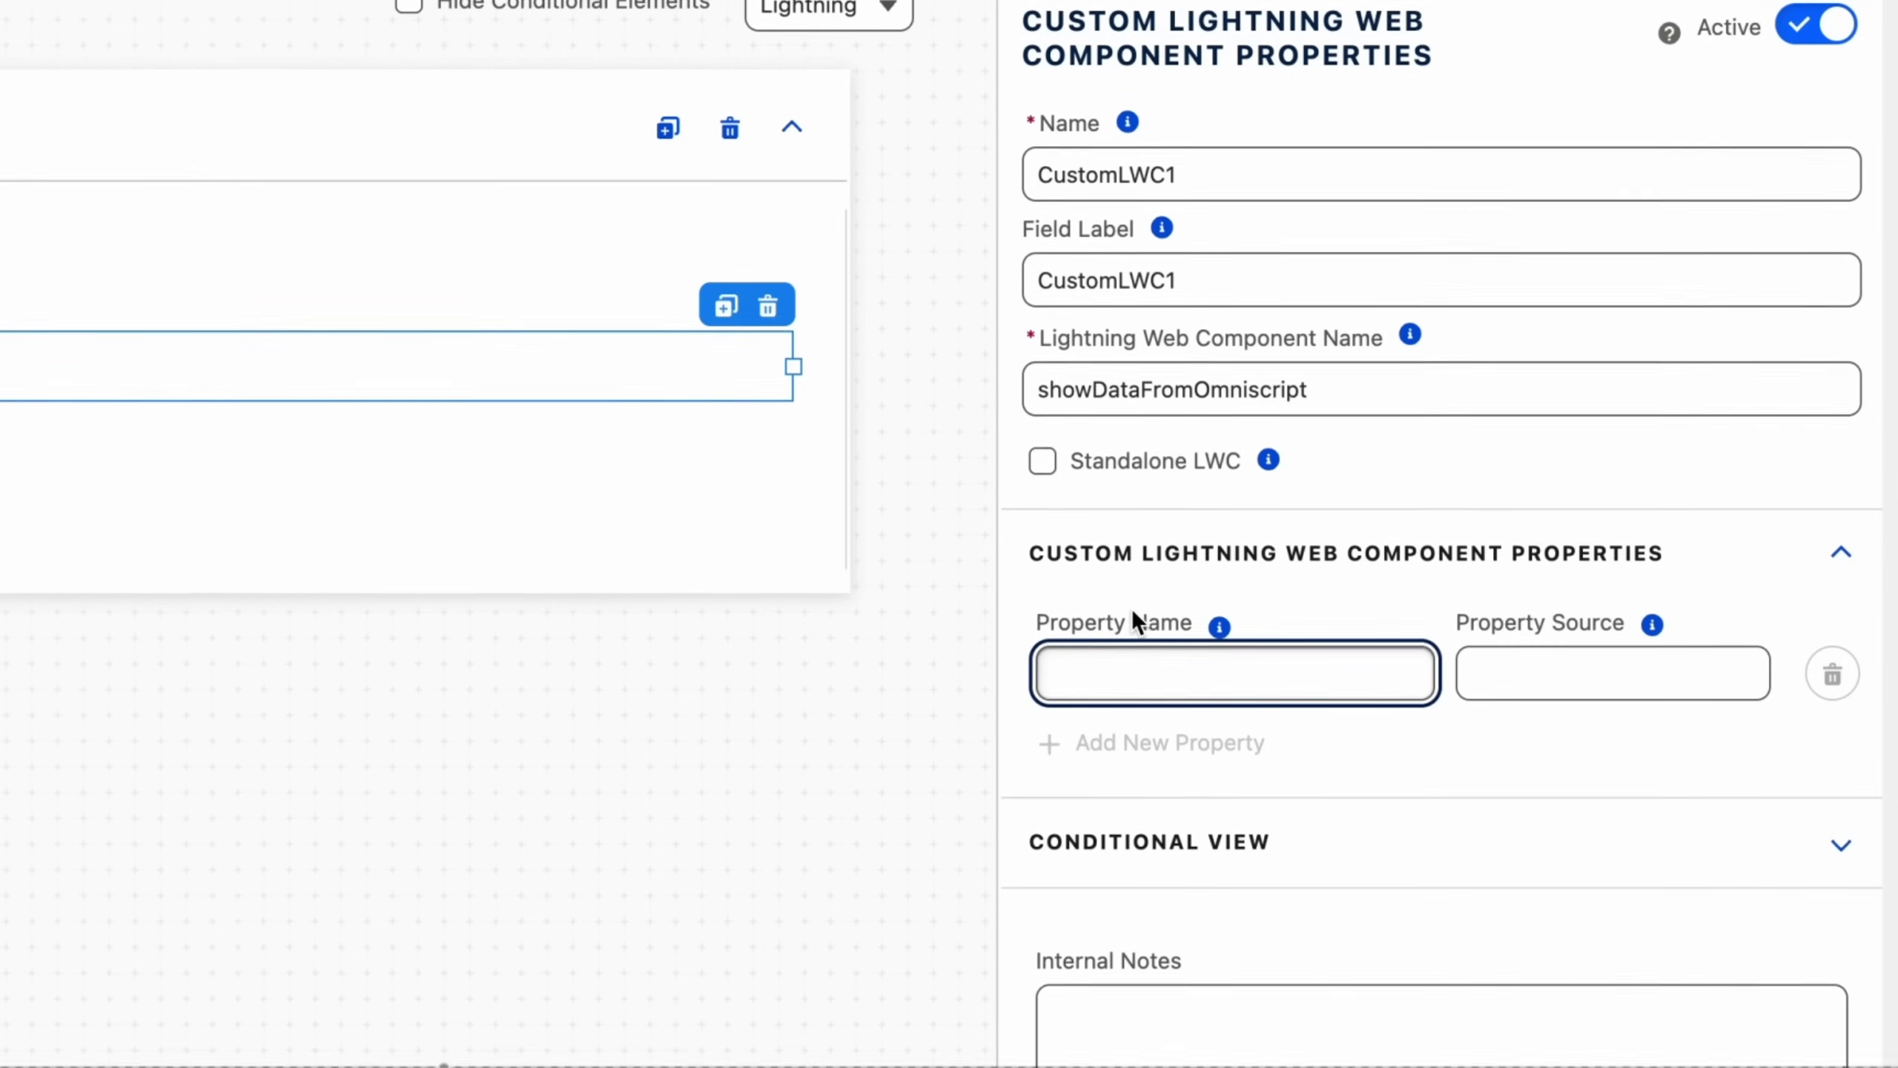
left_click(1610, 672)
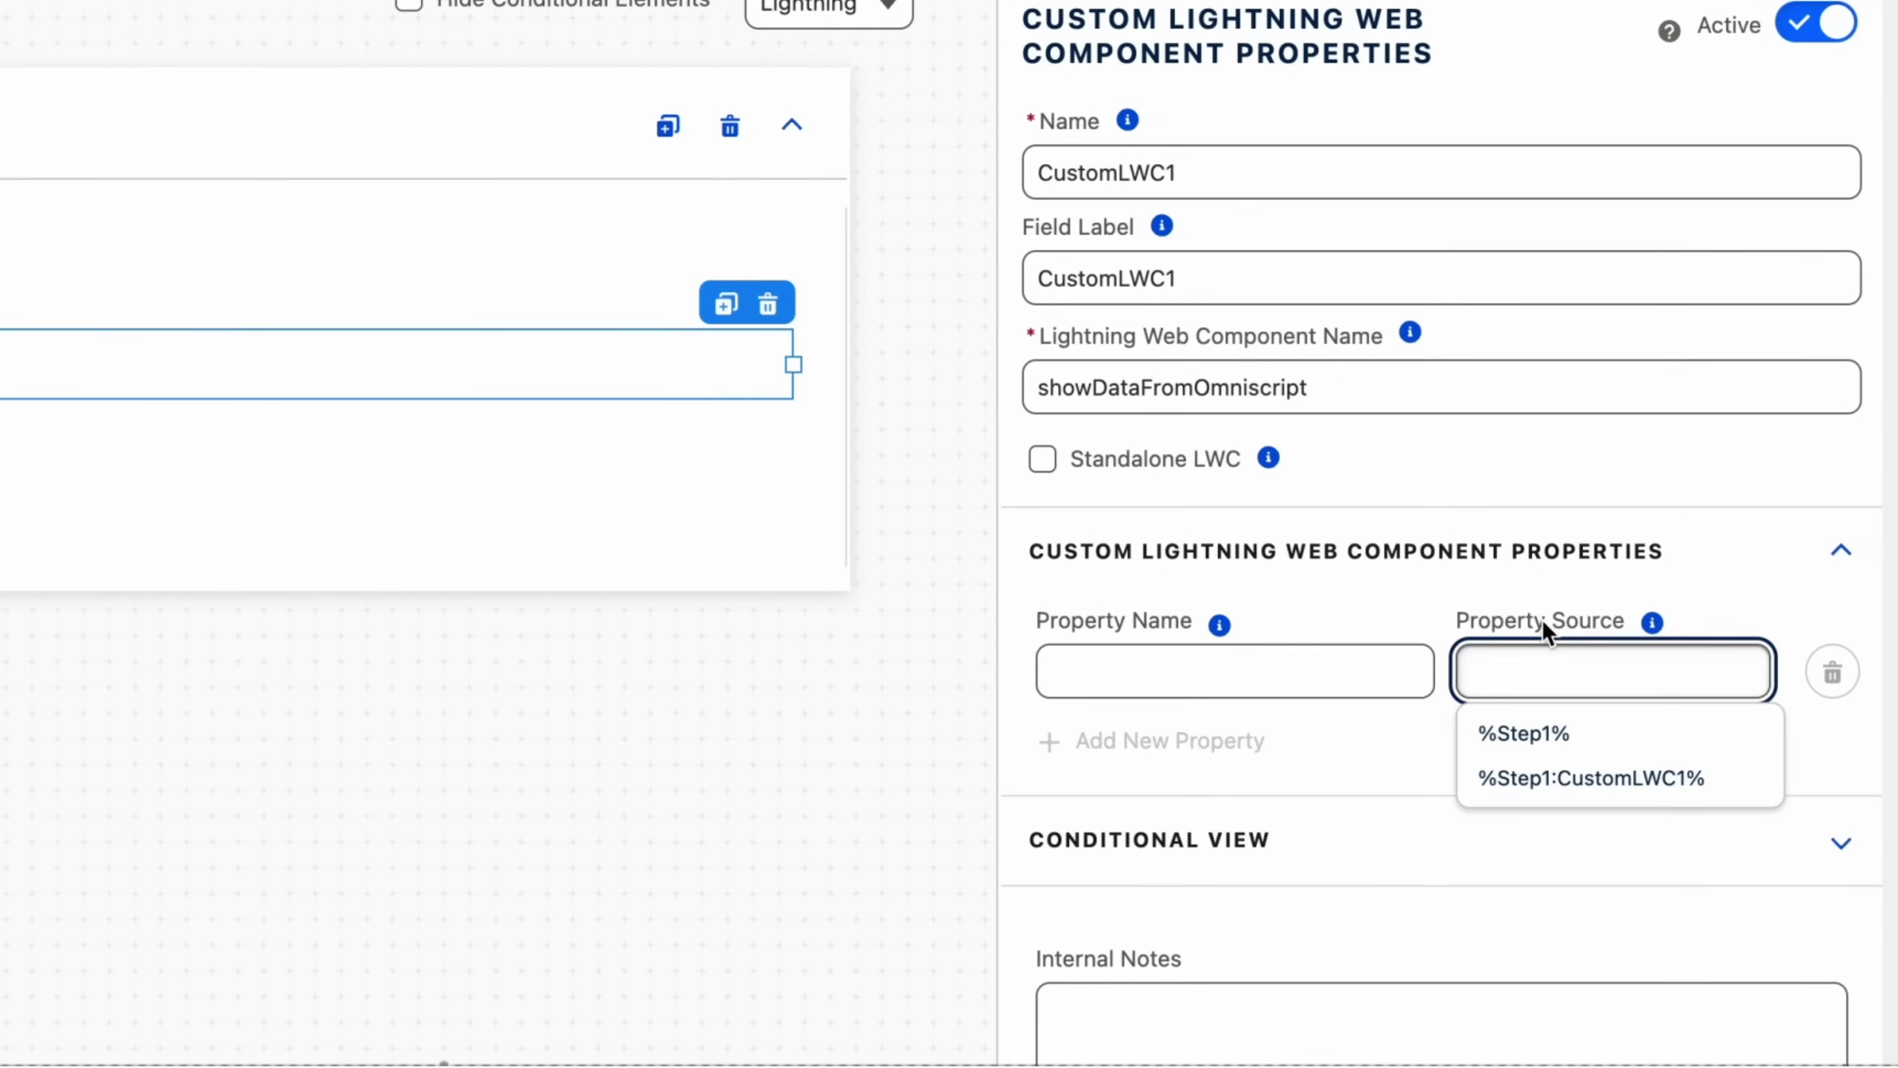
left_click(1611, 670)
type("%color%")
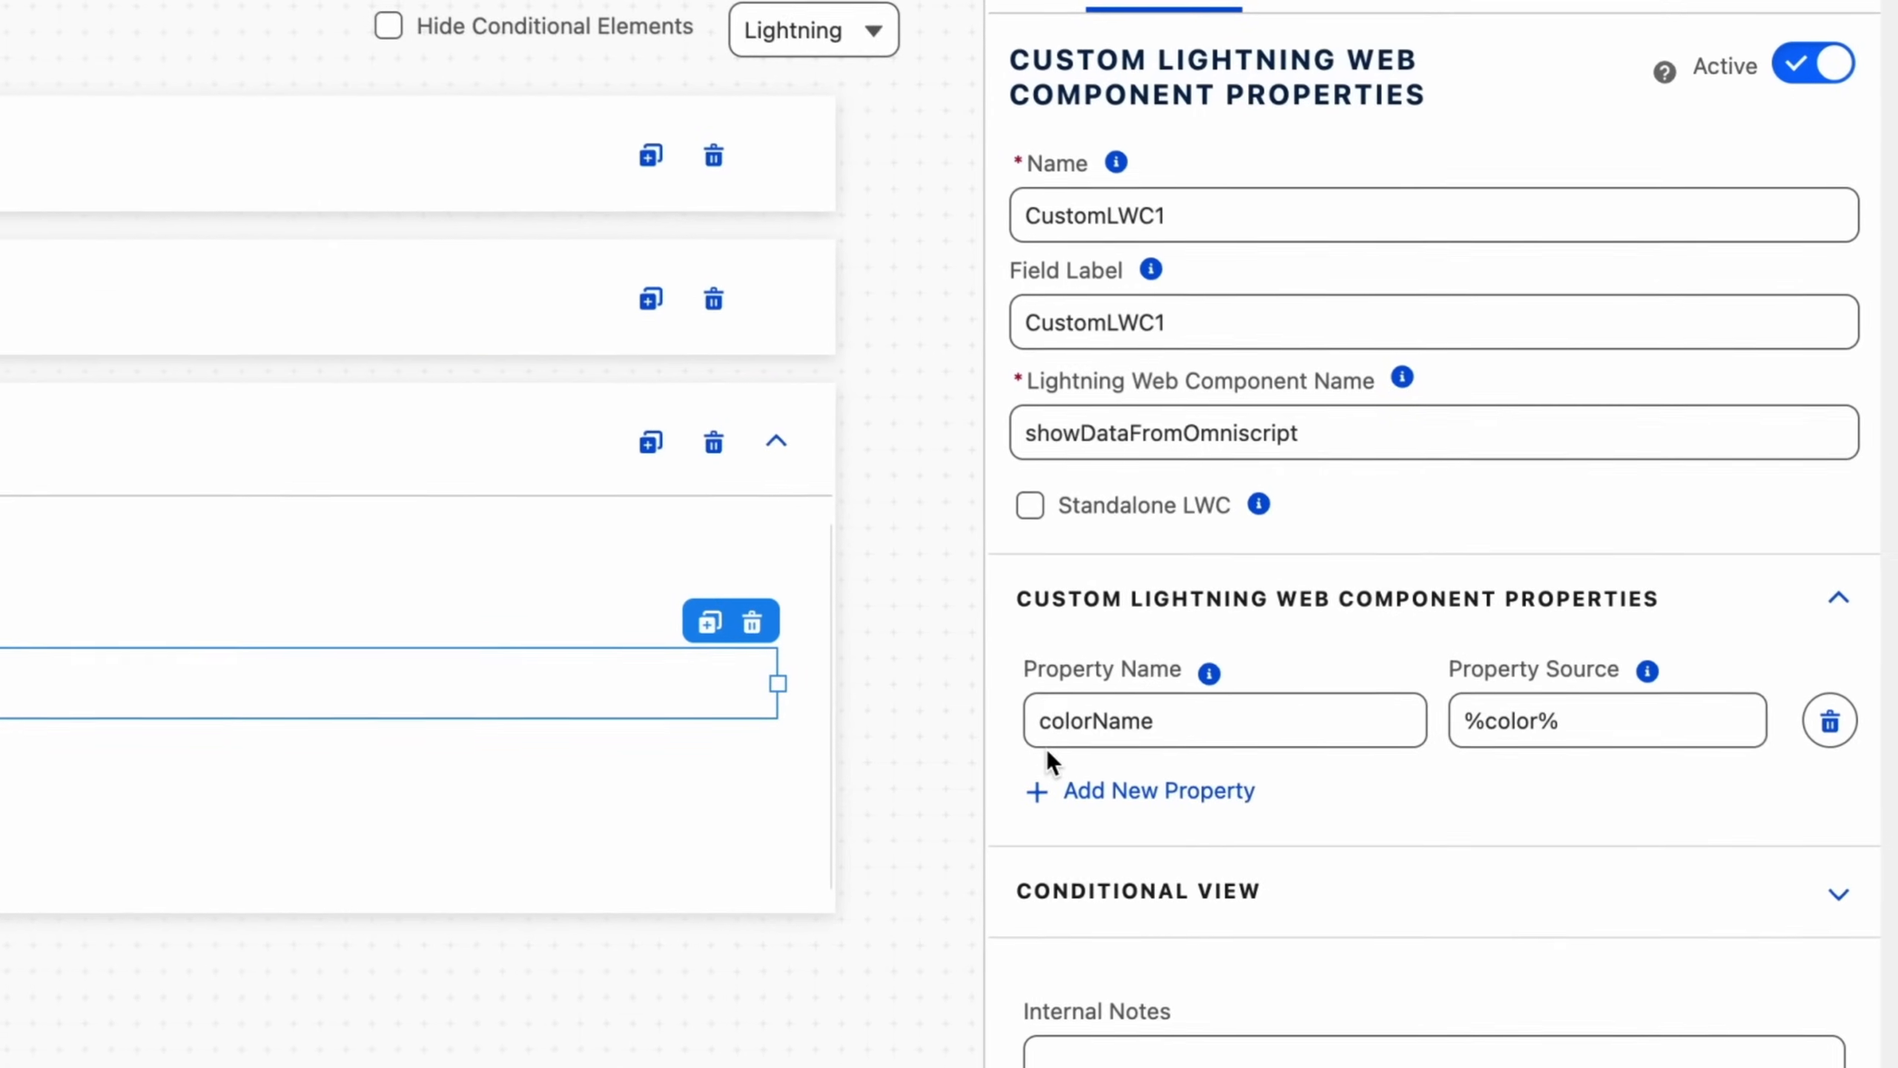
scroll("down", 3)
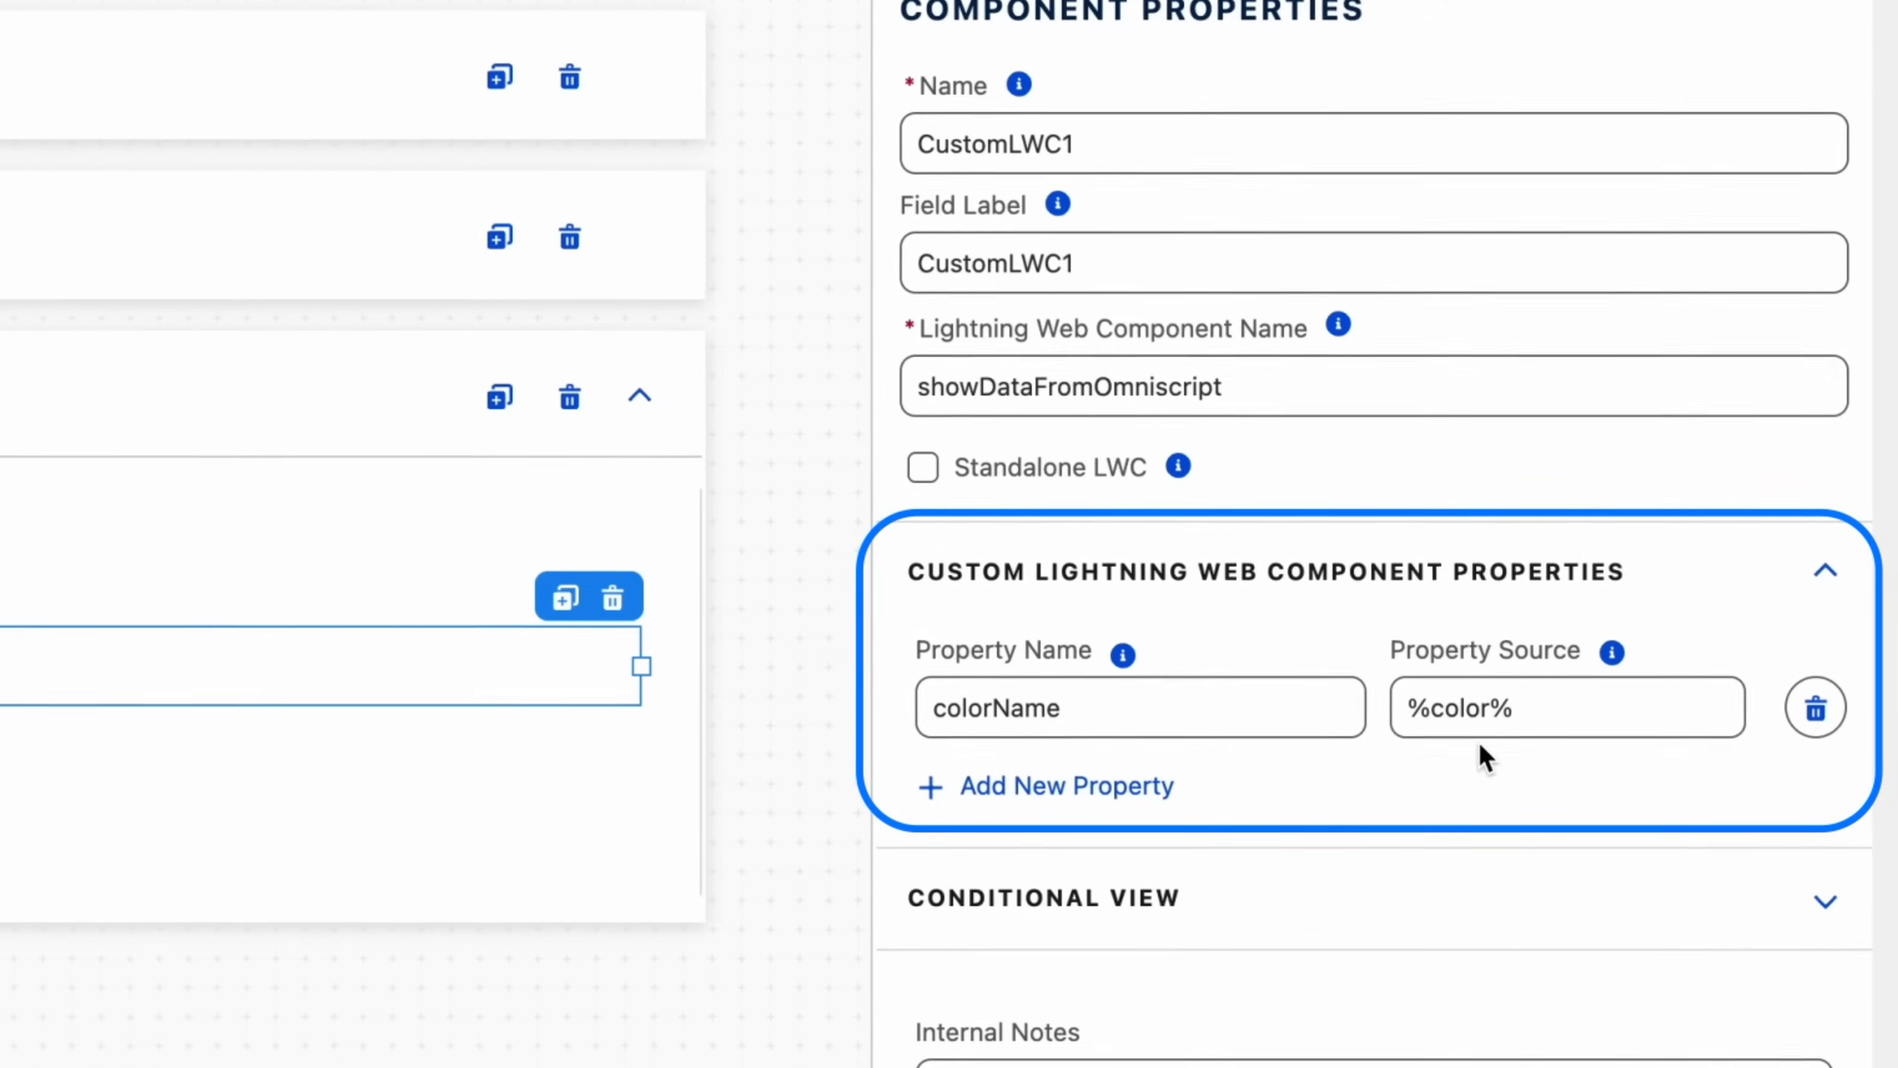
scroll("down", 3)
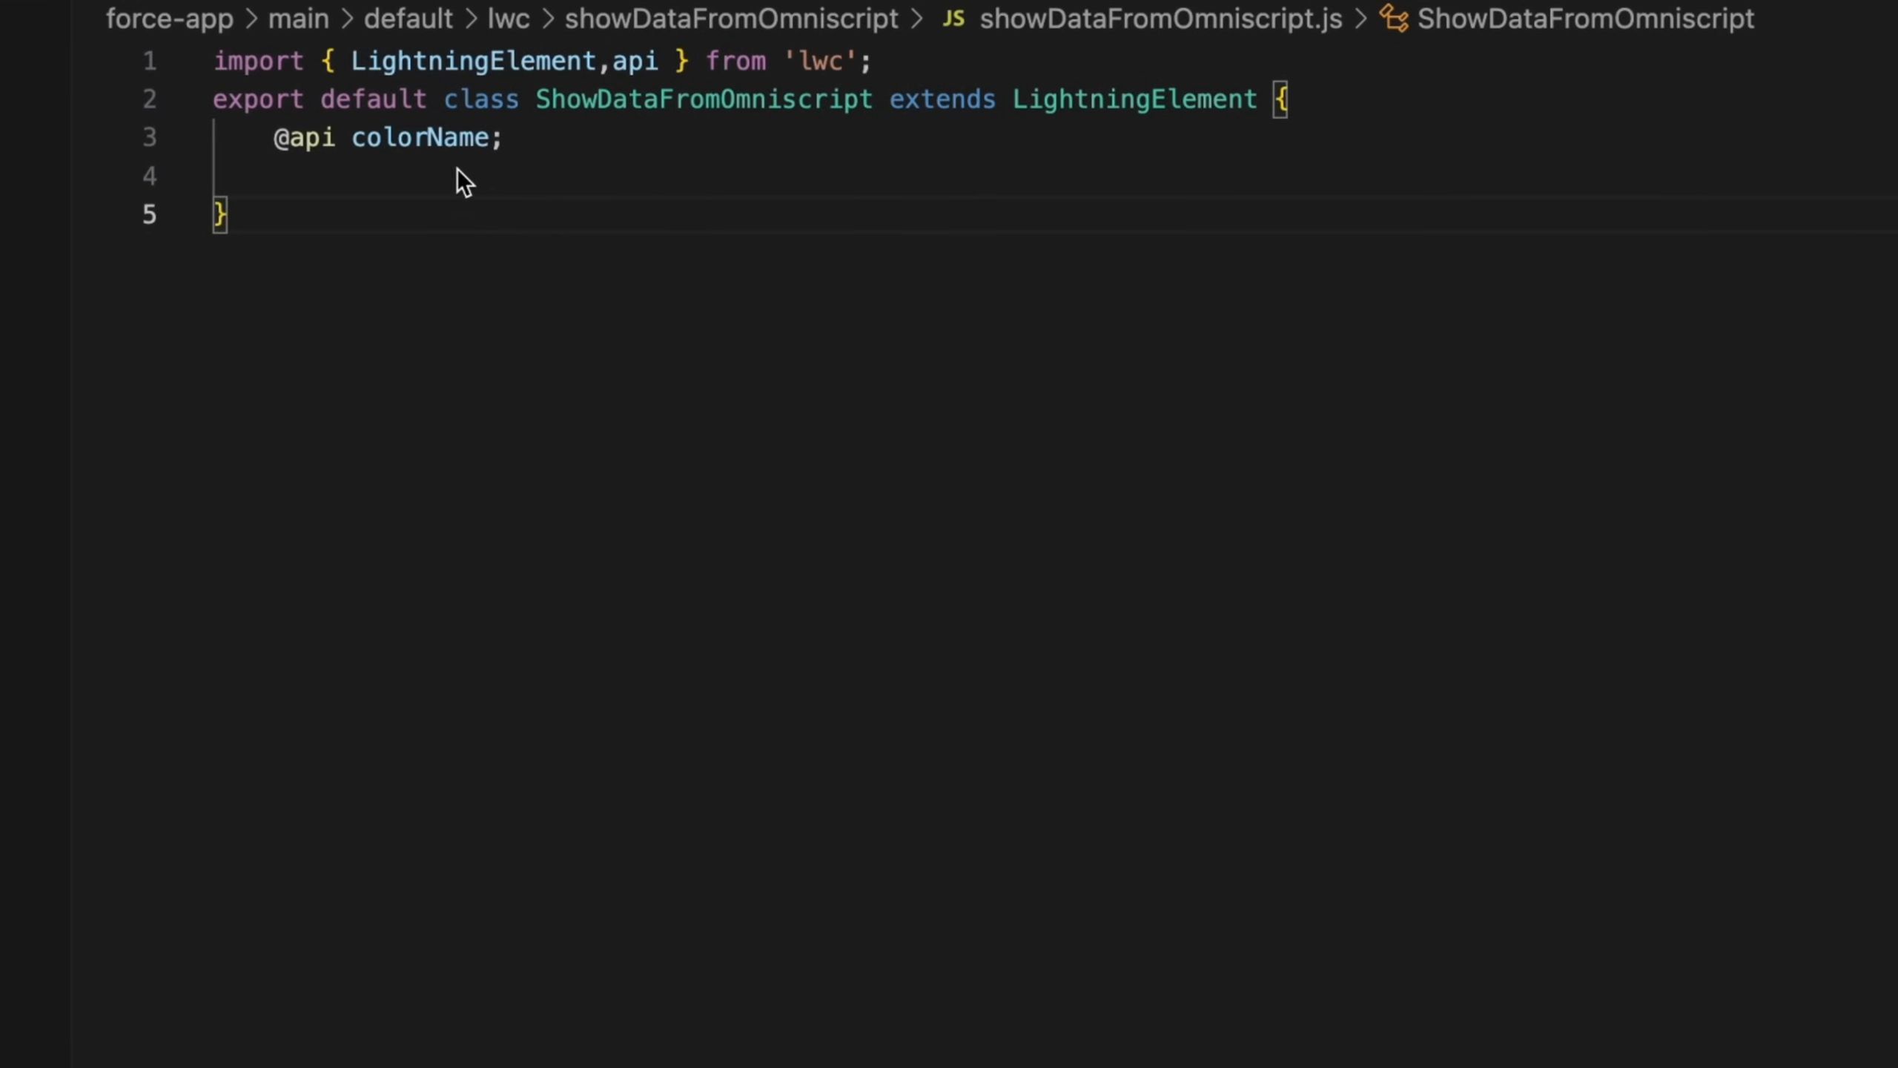
mouse_move(399, 142)
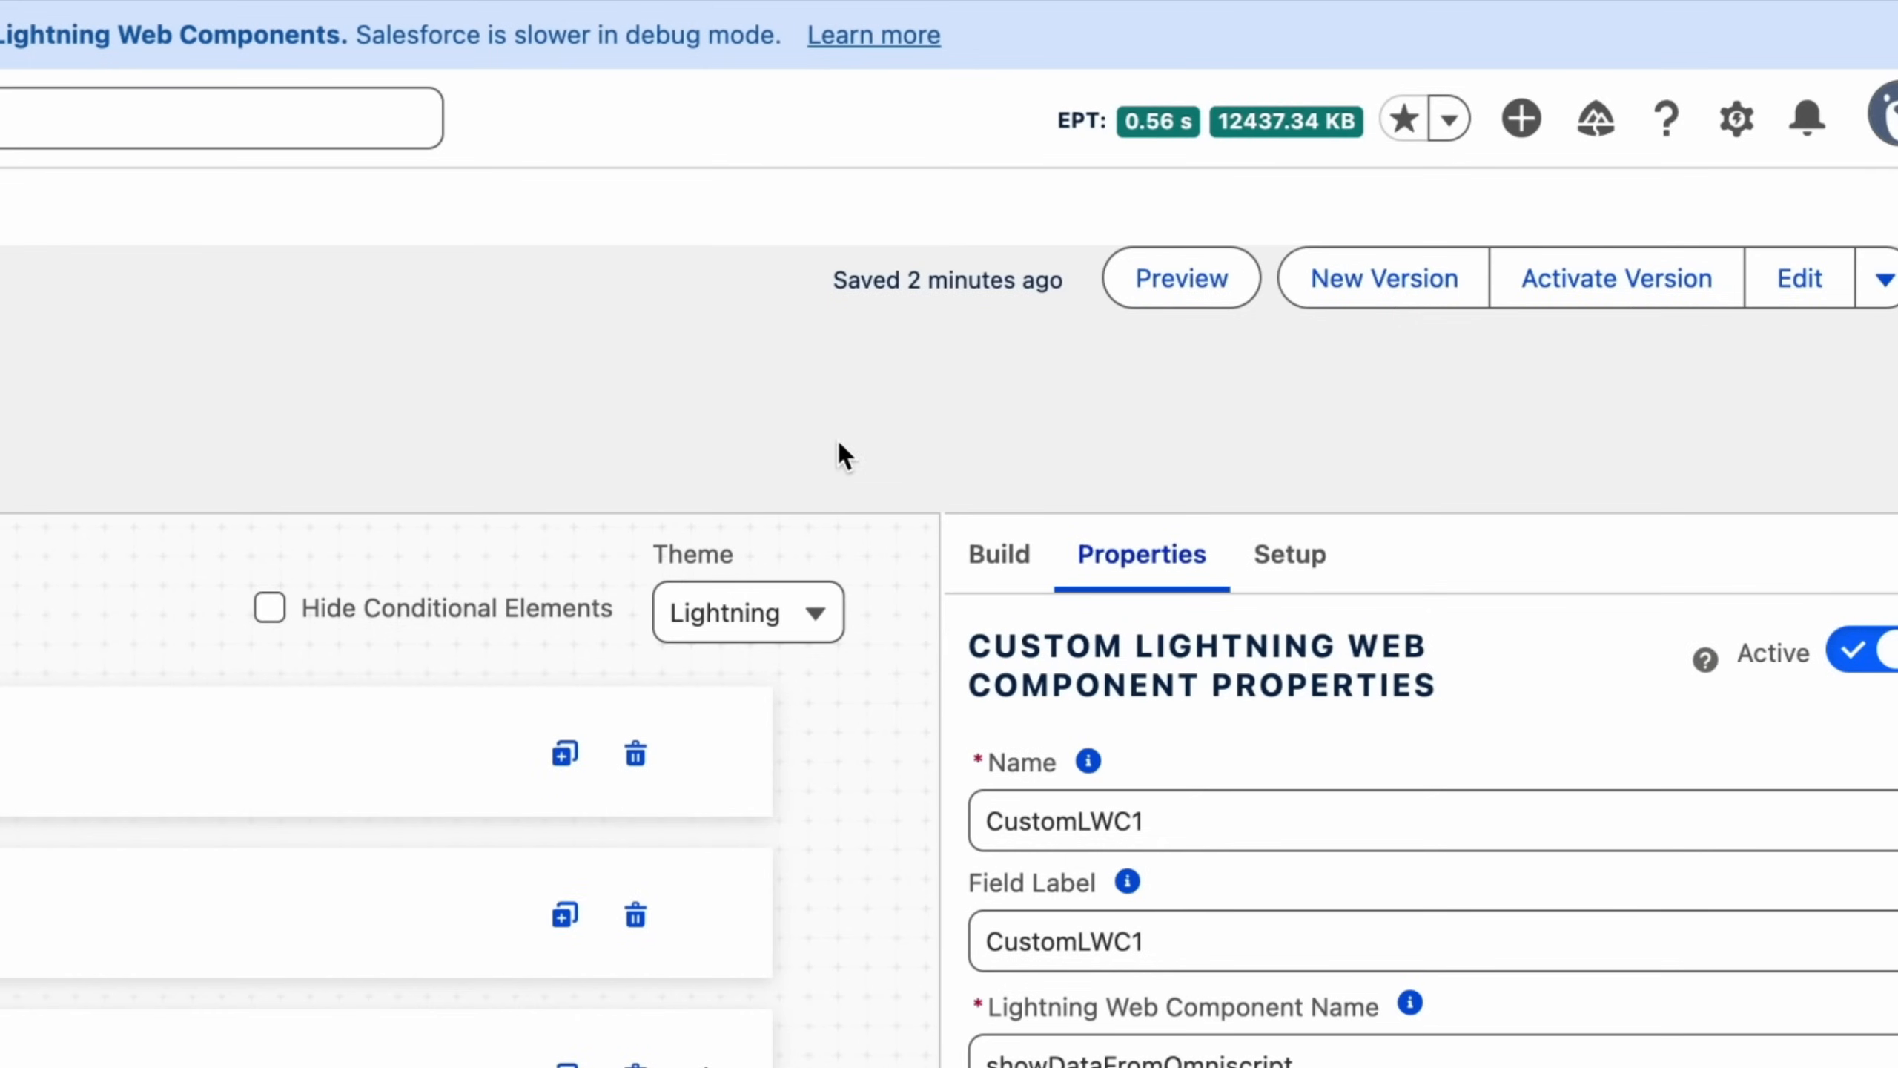
Start the OmniScript preview to verify colorName reaches showDataFromOmniscript.
left_click(1179, 278)
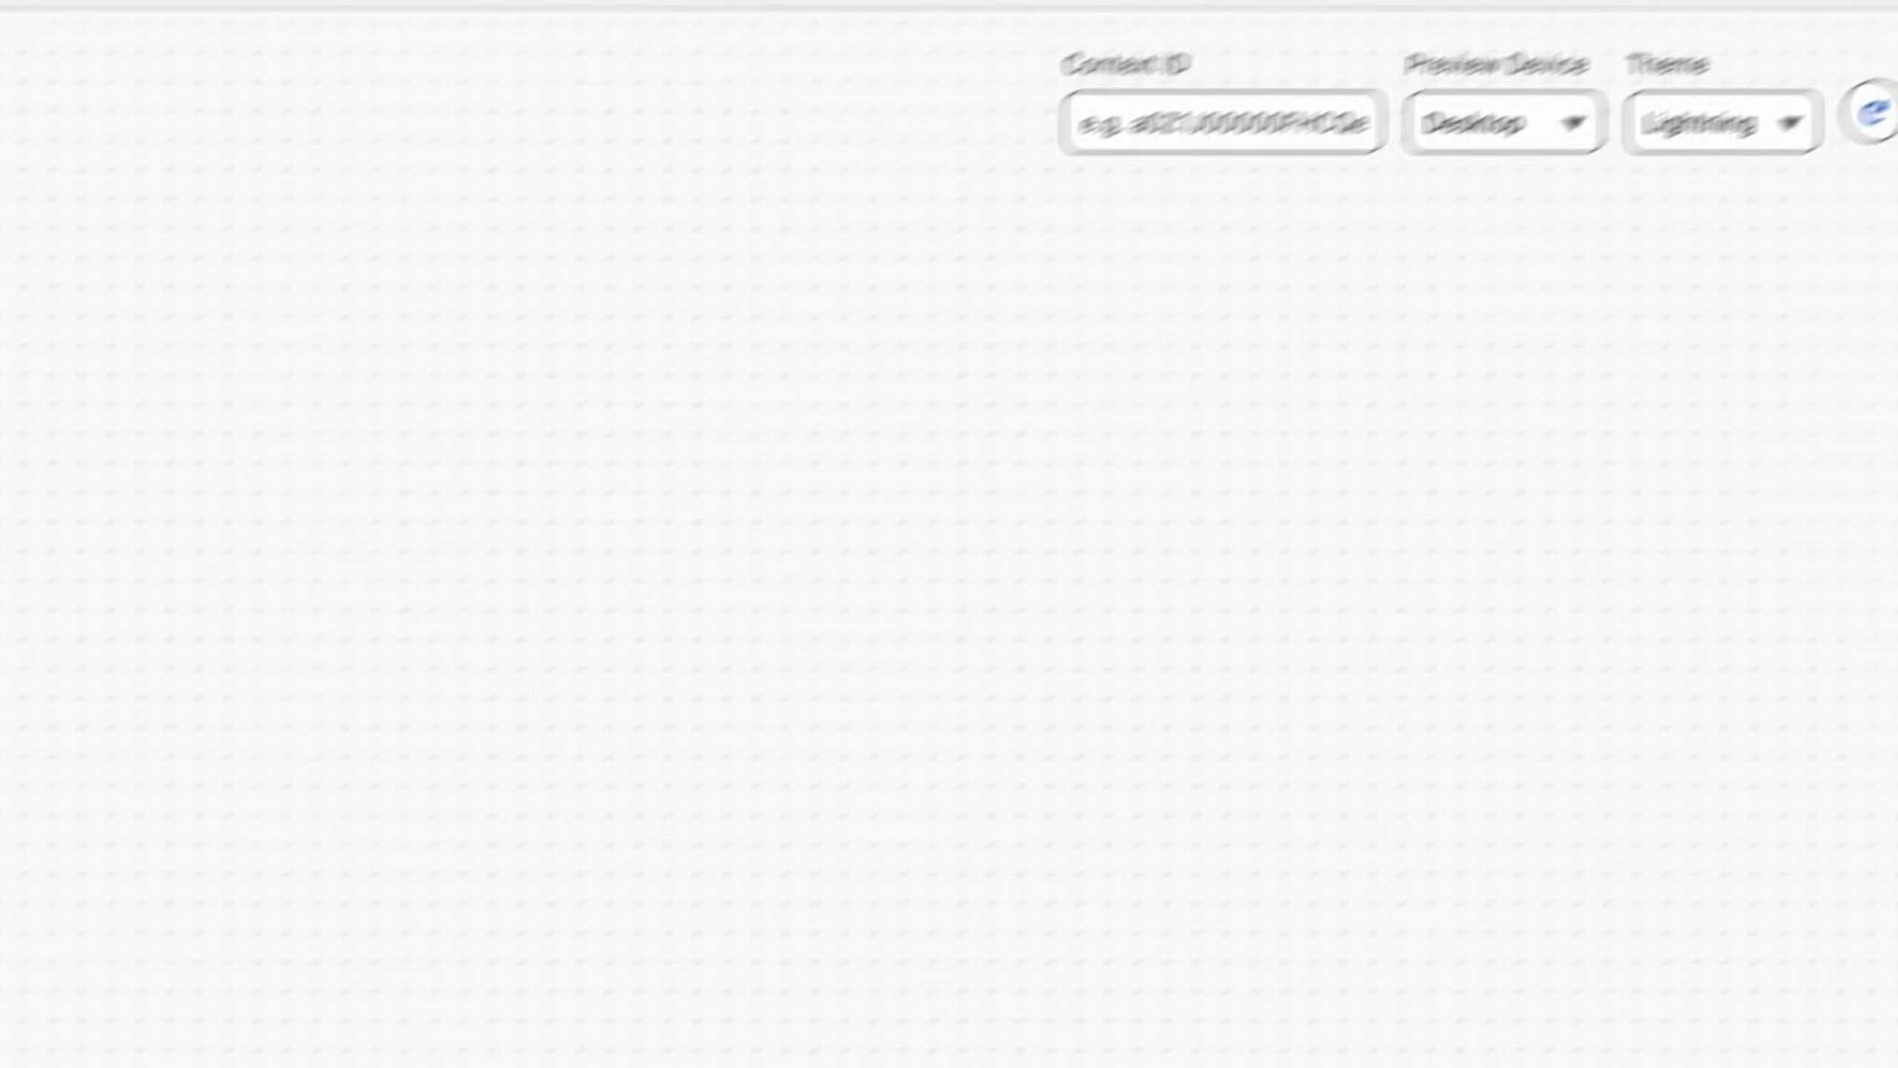